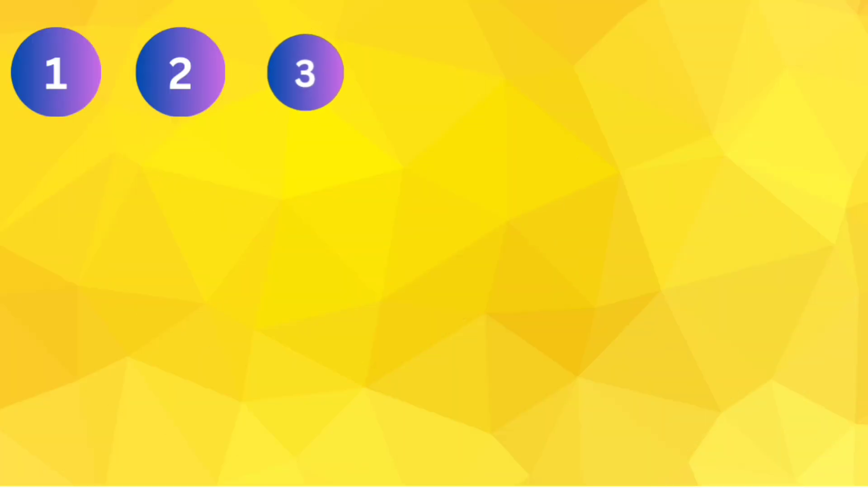
left_click(305, 73)
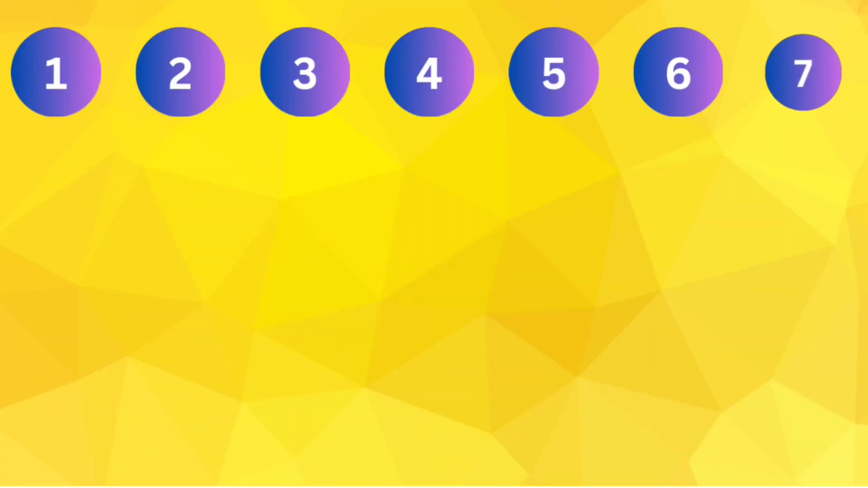
left_click(801, 73)
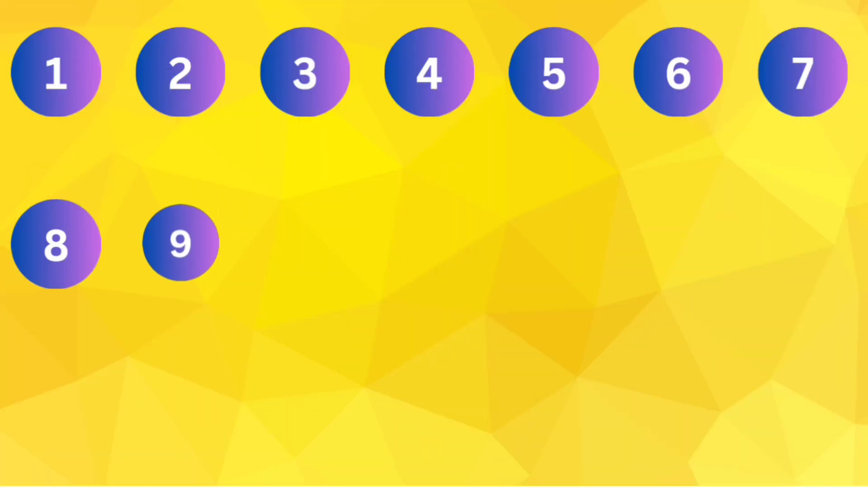
left_click(178, 244)
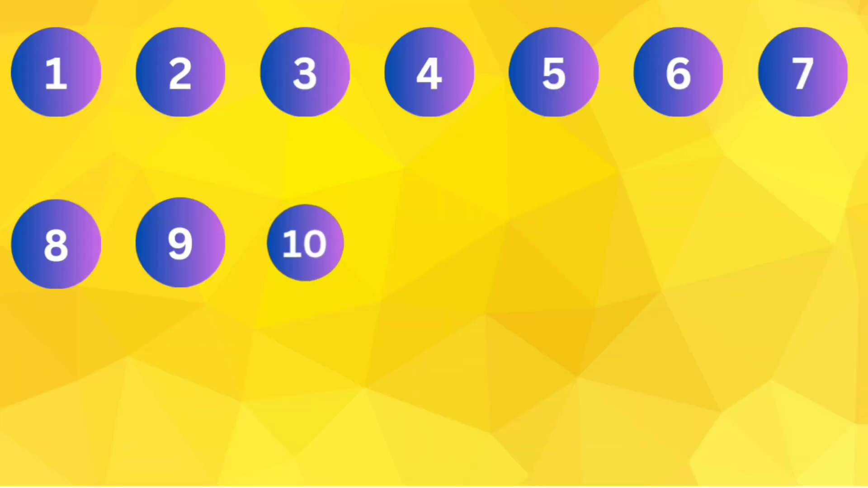
left_click(303, 244)
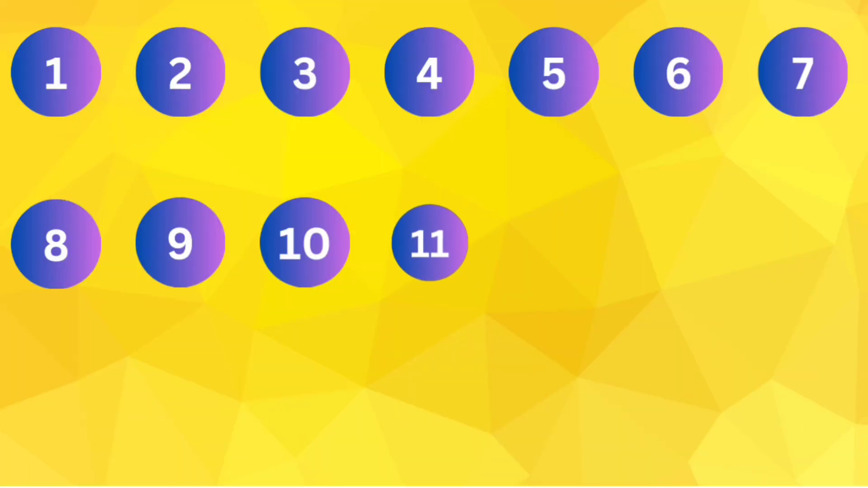
left_click(426, 243)
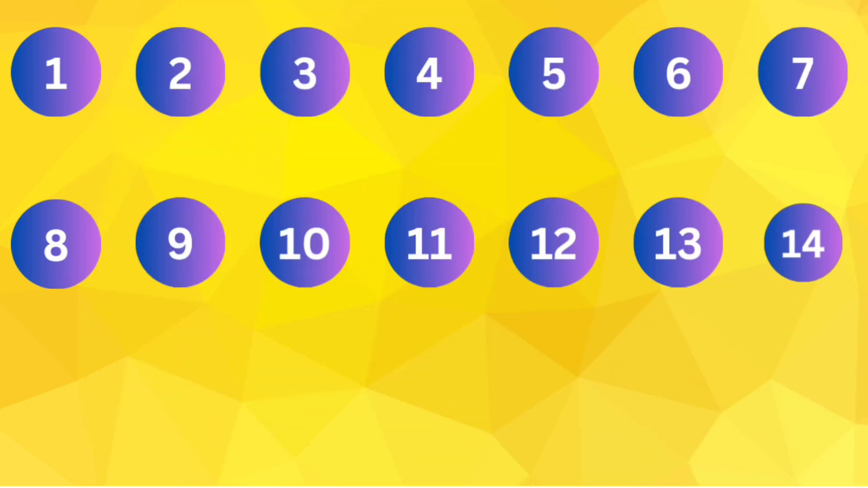
left_click(799, 243)
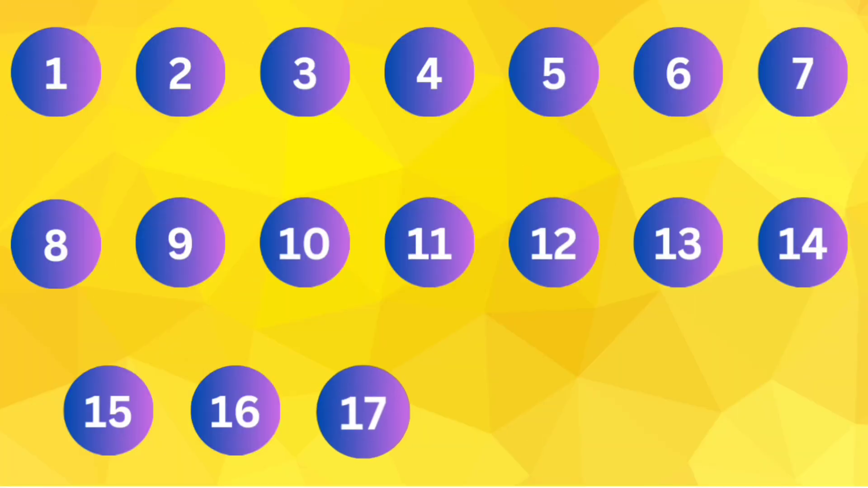
left_click(360, 411)
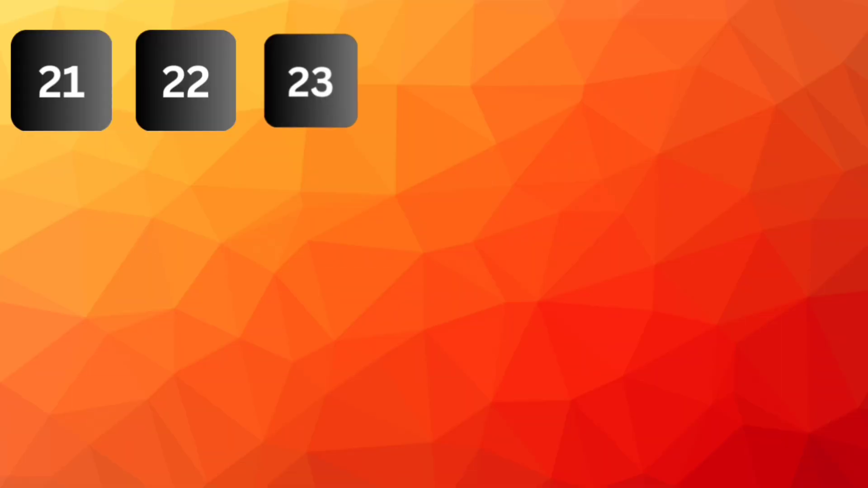
left_click(310, 81)
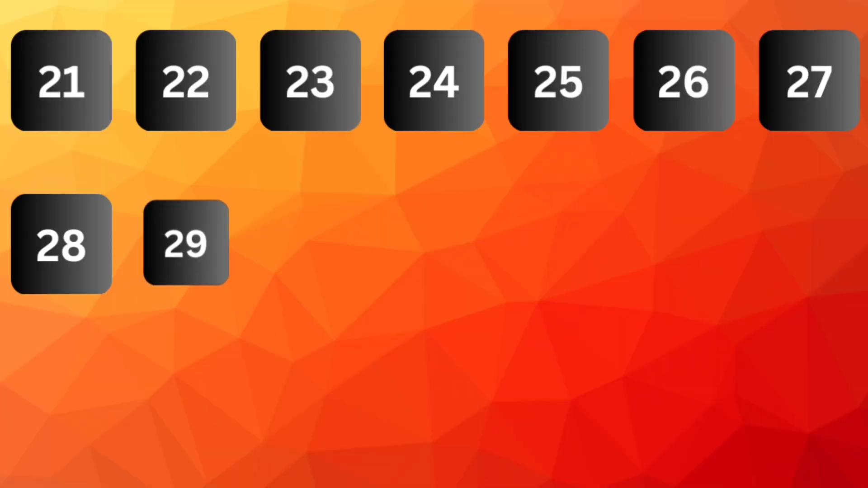
left_click(184, 243)
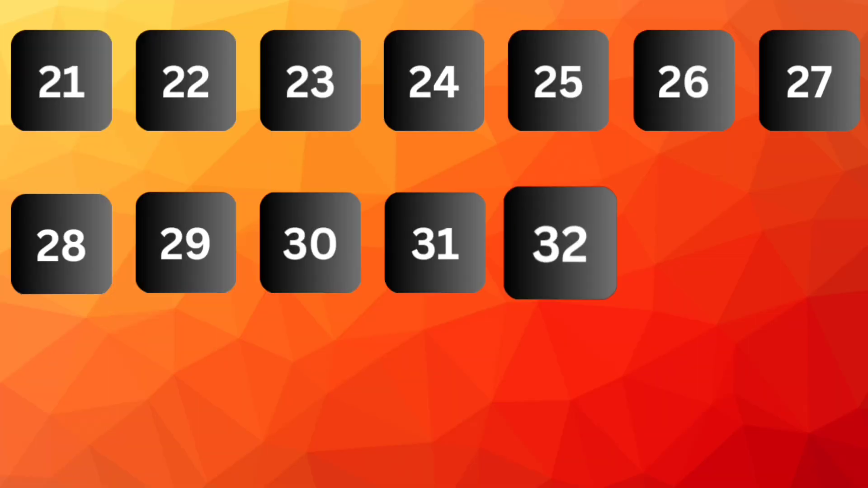
left_click(559, 244)
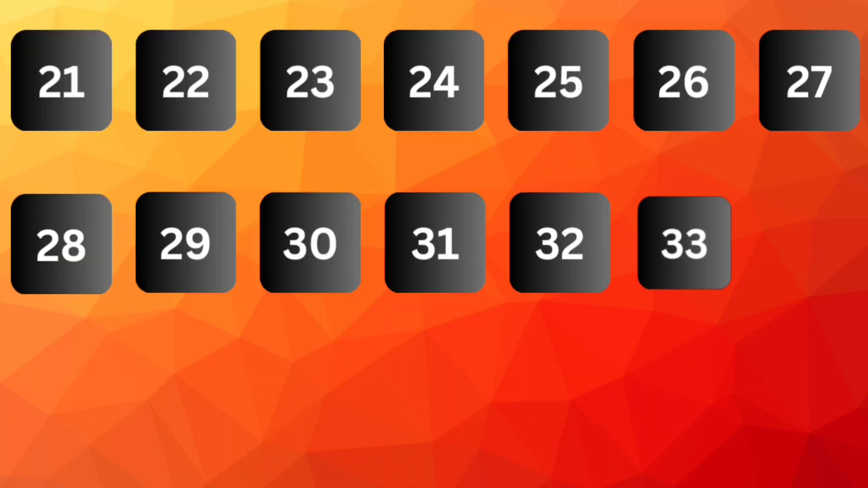
left_click(684, 245)
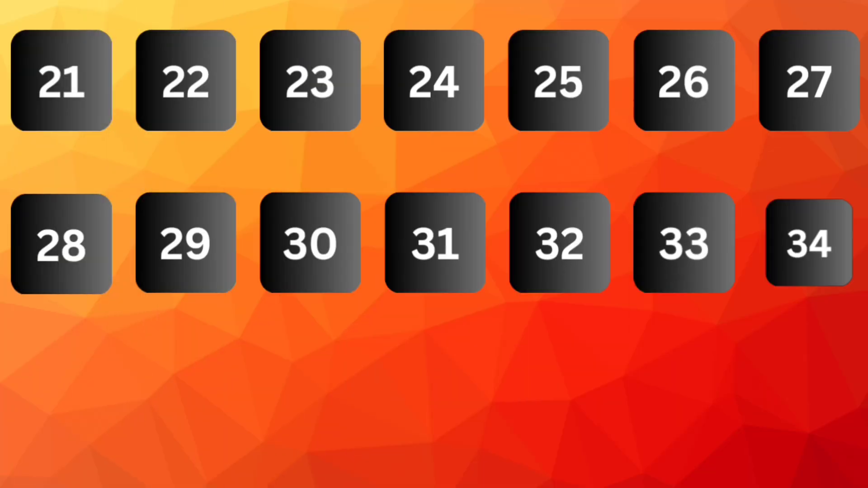
left_click(62, 83)
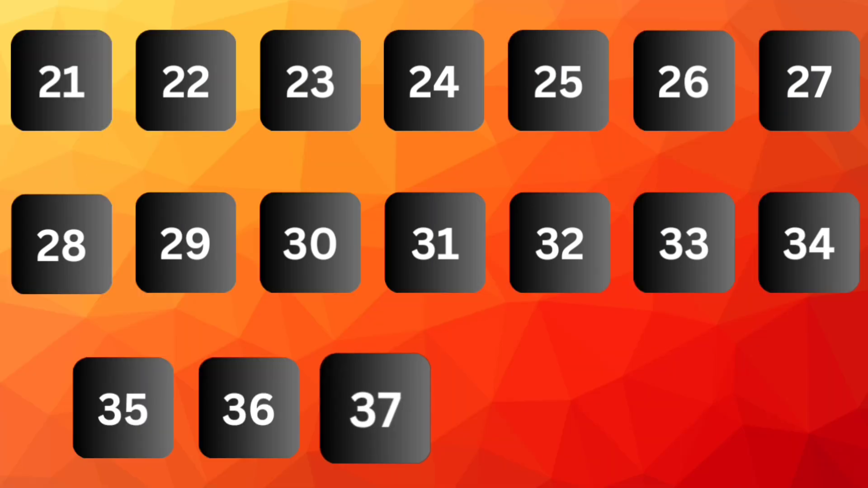
left_click(373, 410)
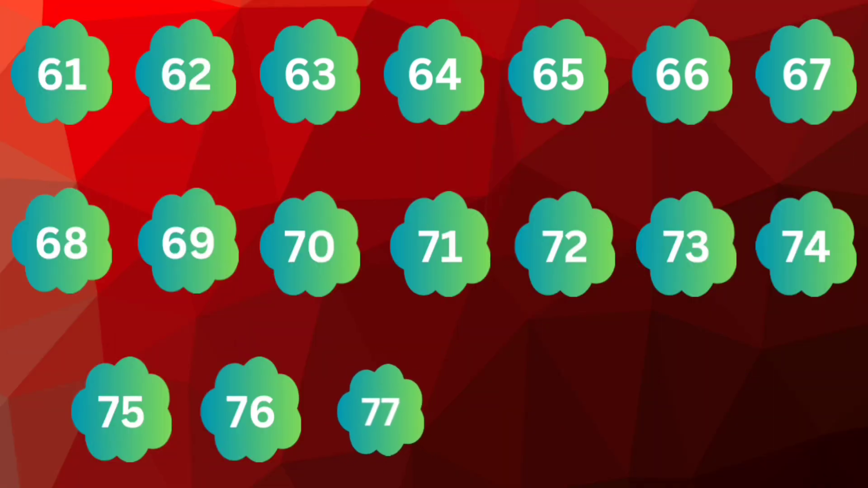
left_click(378, 413)
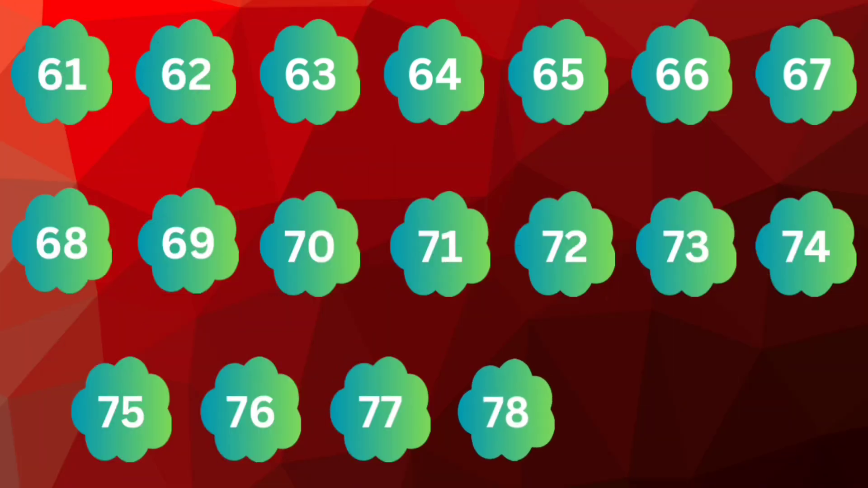